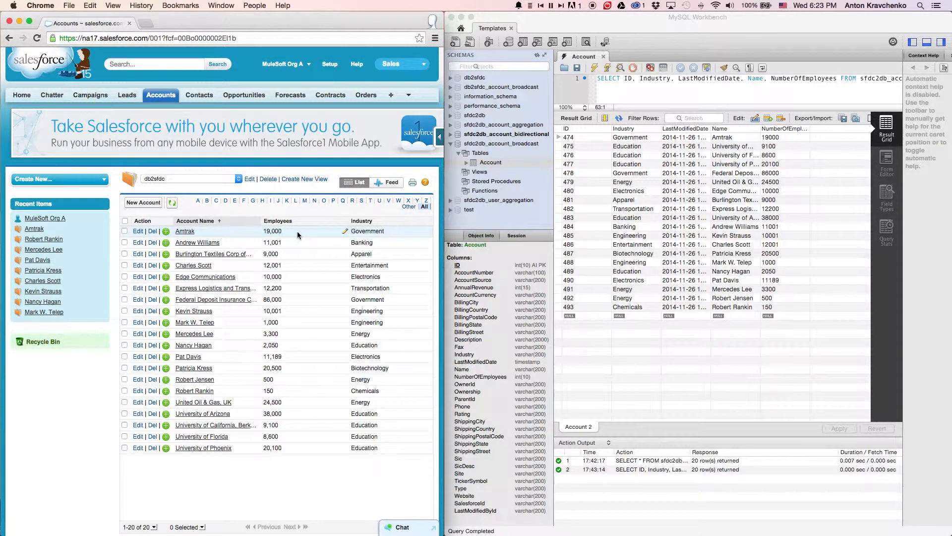
Edit Amtrak's Employees value to 20000 and save it.
click(345, 231)
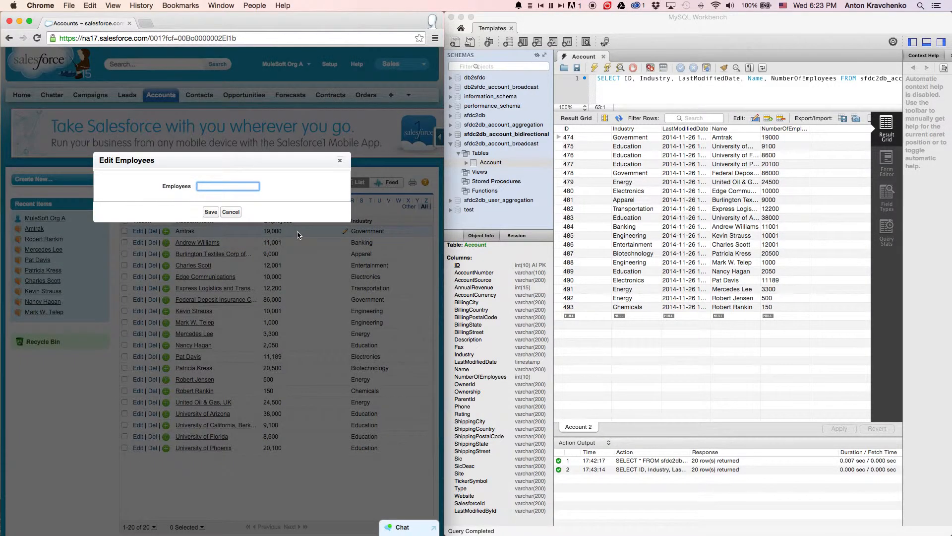
click(210, 211)
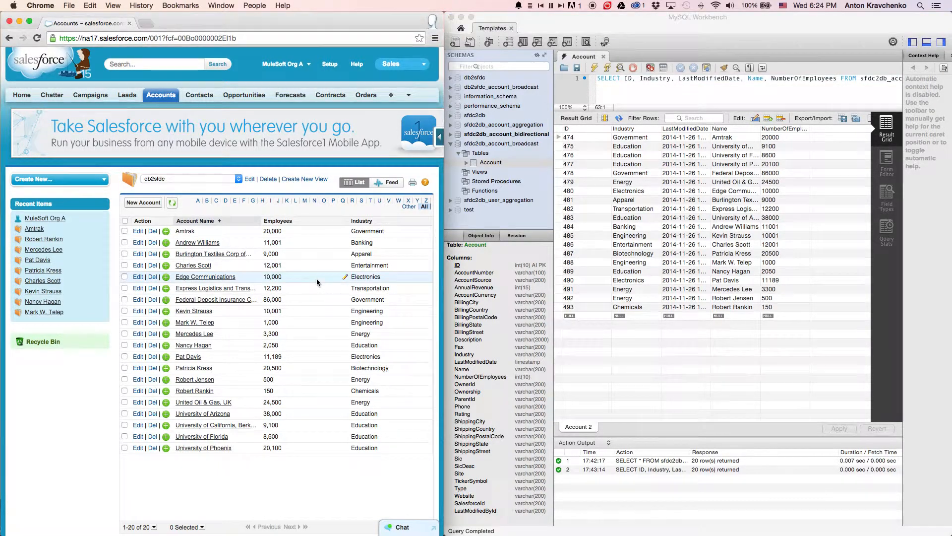
Change Edge Communications' Industry to Communications and save the edit.
click(366, 277)
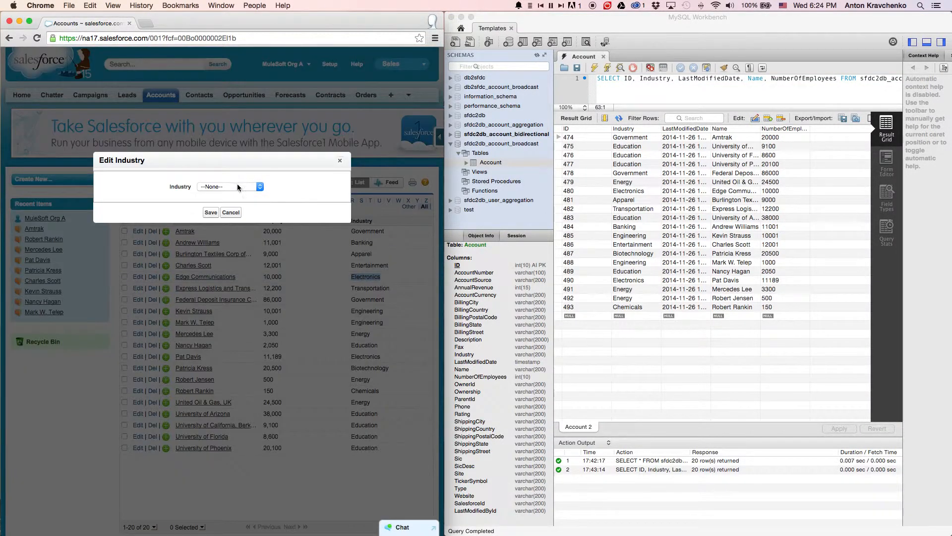
click(230, 187)
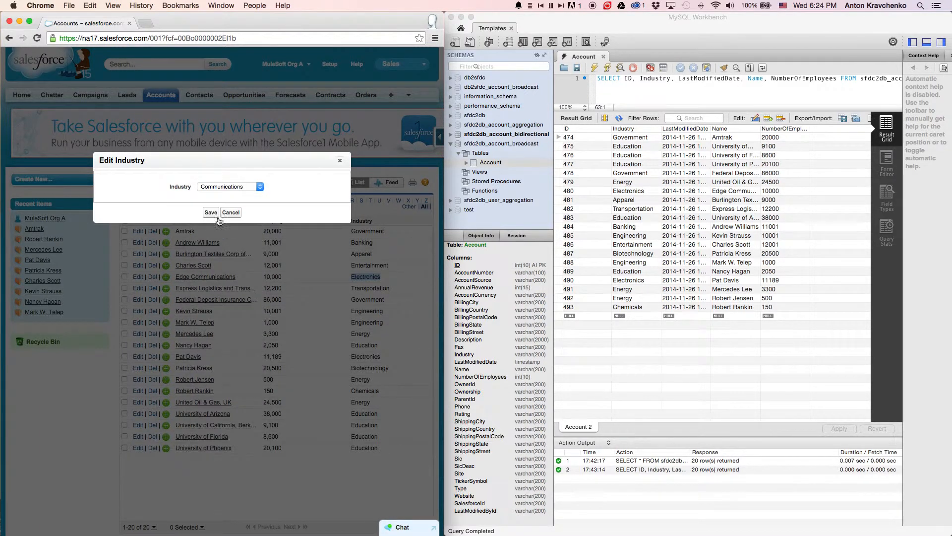
click(210, 213)
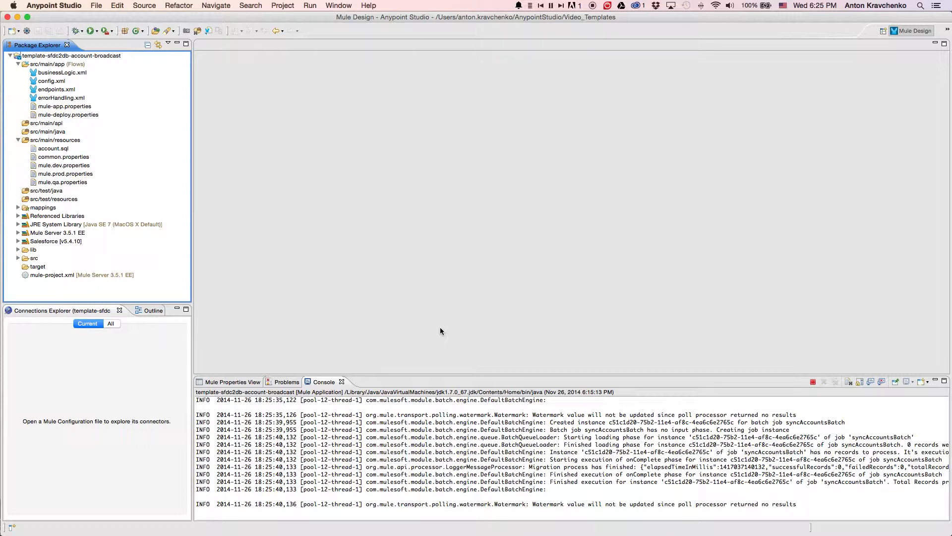
click(71, 55)
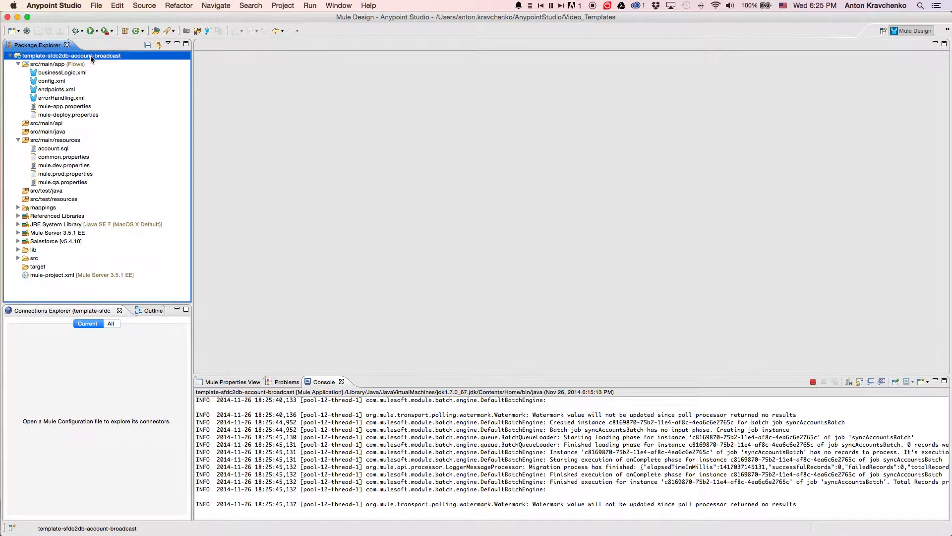
click(26, 31)
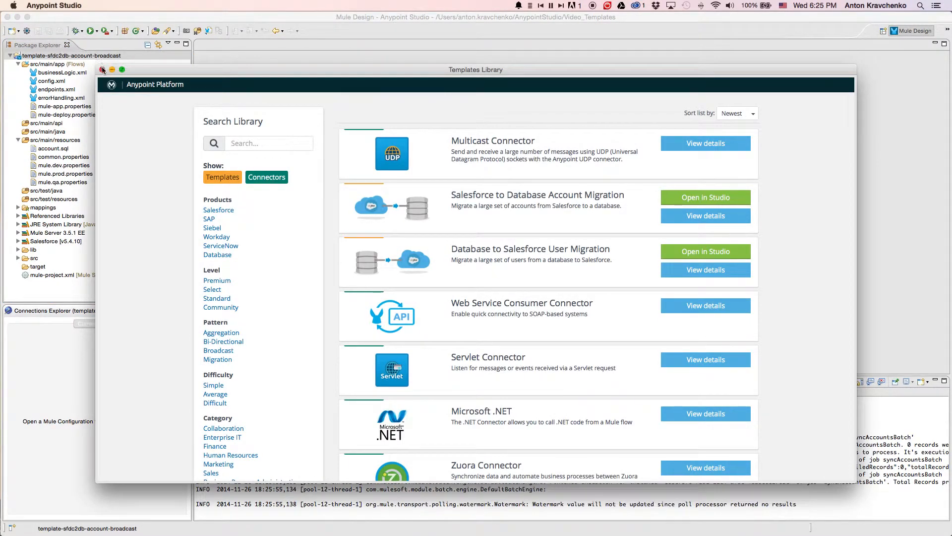
click(102, 71)
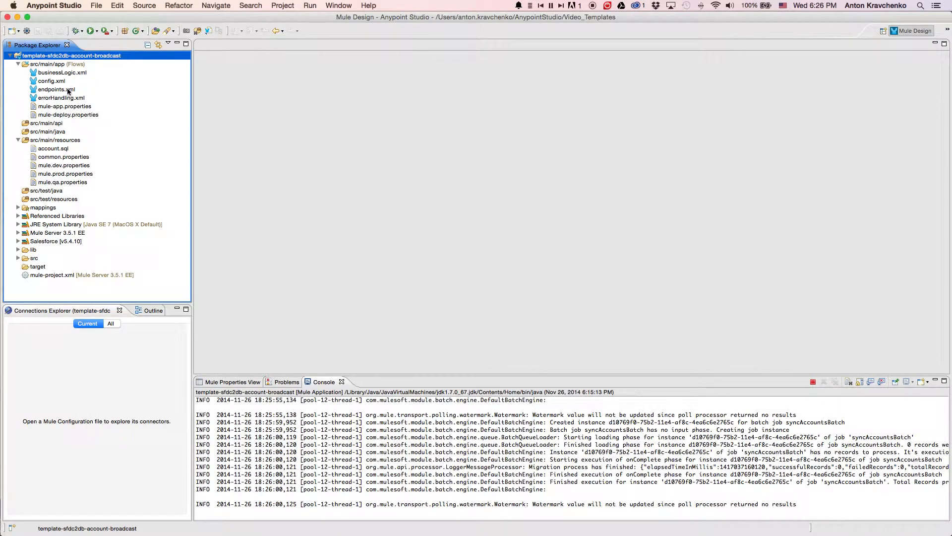
Open endpoints.xml and inspect the Query Accounts Salesforce connector's properties.
double_click(56, 89)
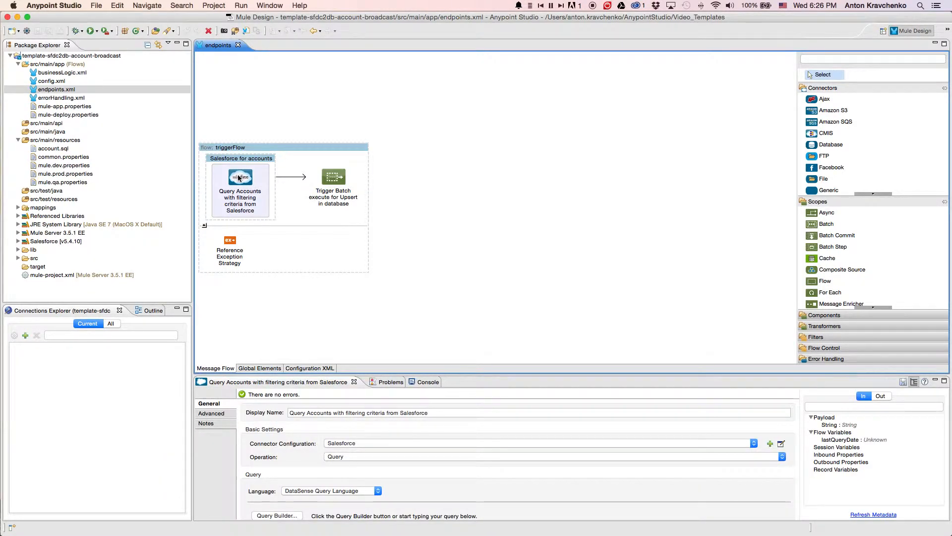
click(61, 73)
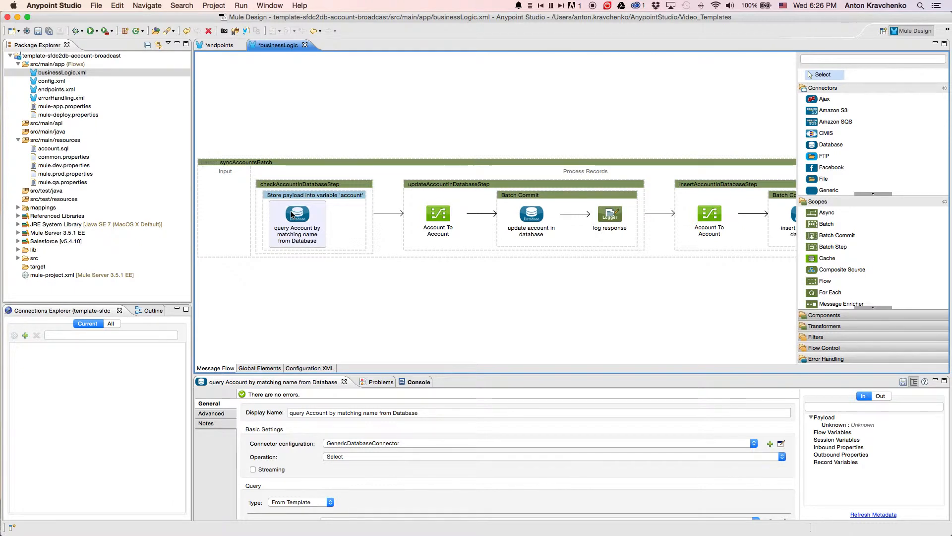
mouse_move(292, 214)
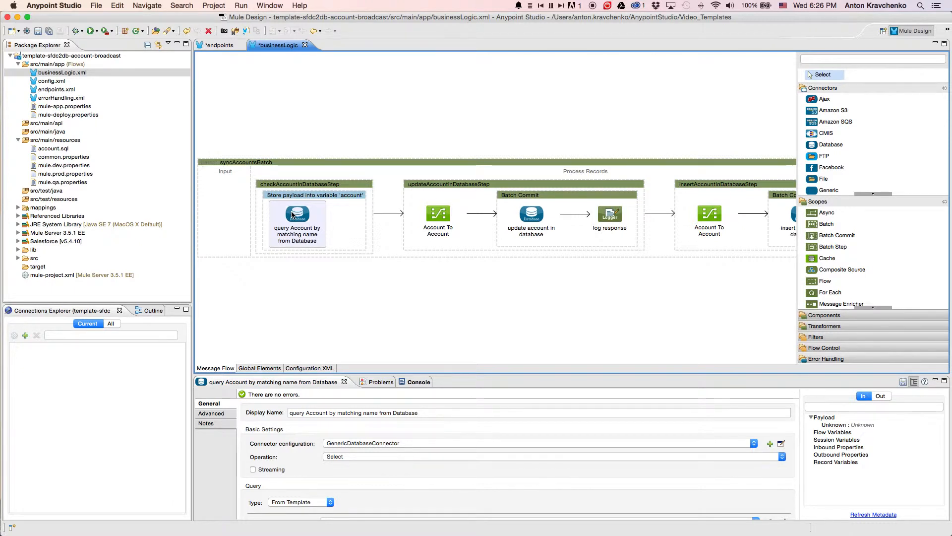
mouse_move(432, 213)
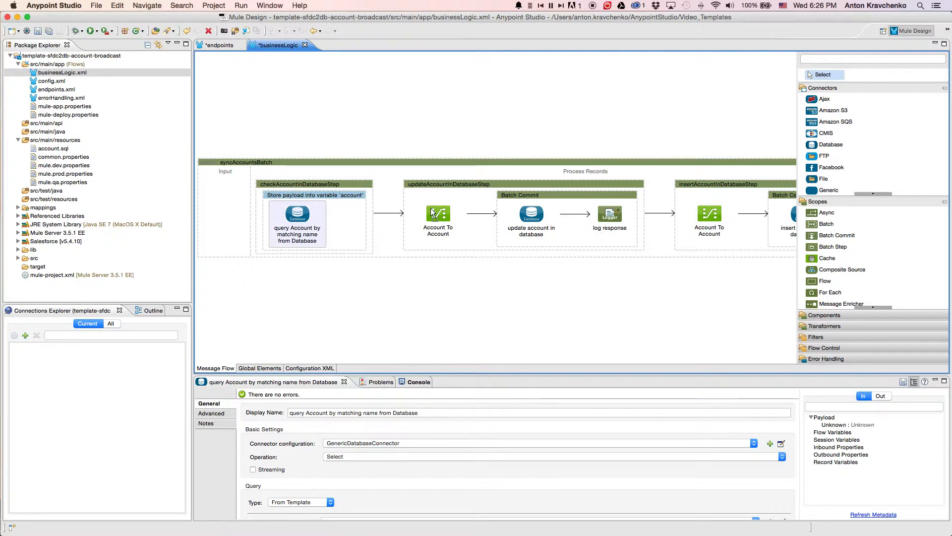
Review the Account To Account mapping, insert step and final logger, then open mule.dev.properties.
click(438, 217)
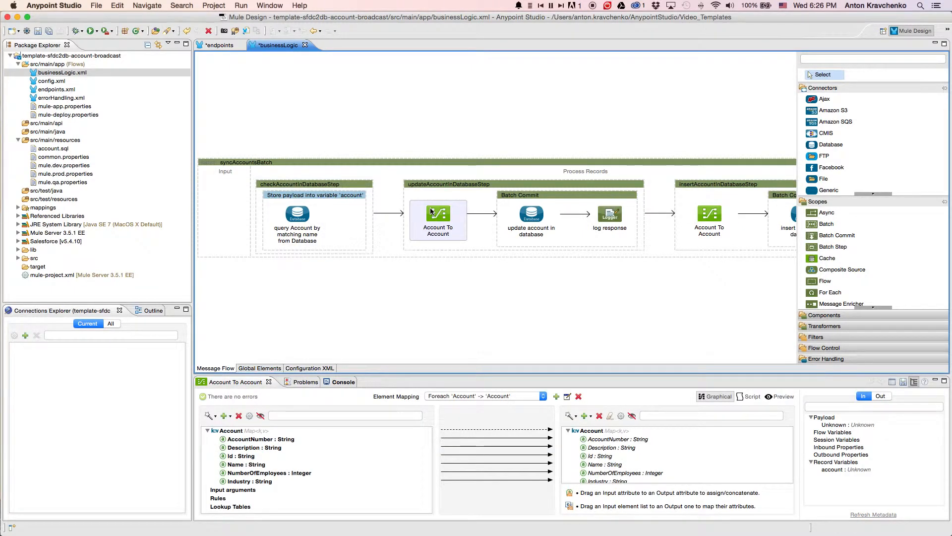
mouse_move(443, 200)
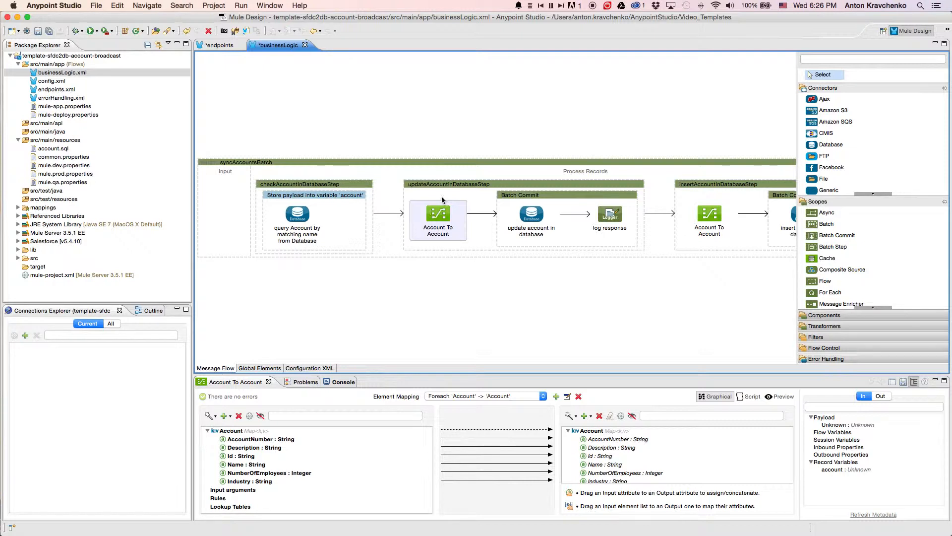
click(449, 184)
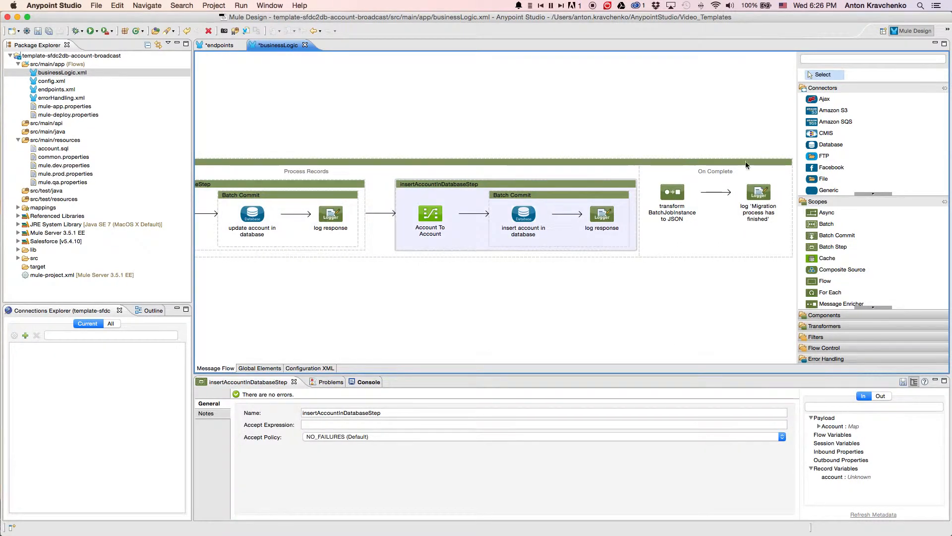
click(759, 193)
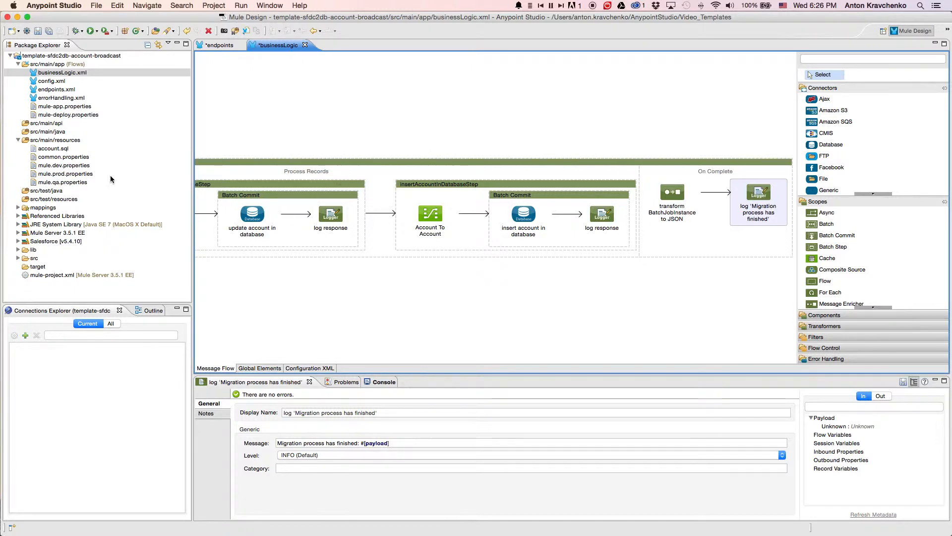
double_click(64, 165)
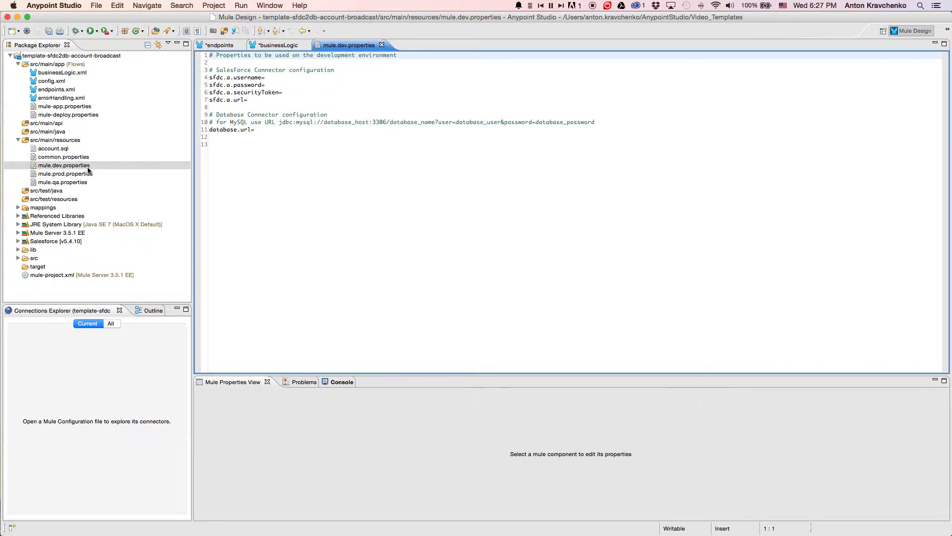